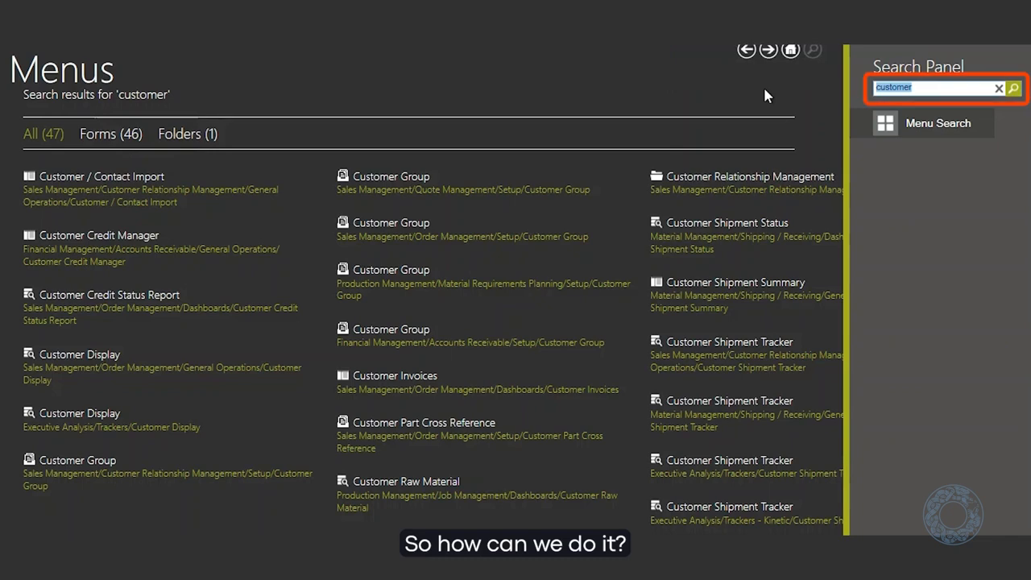
Step: Search the menu for 'exten' and launch Extended Properties Maintenance
text(exten)
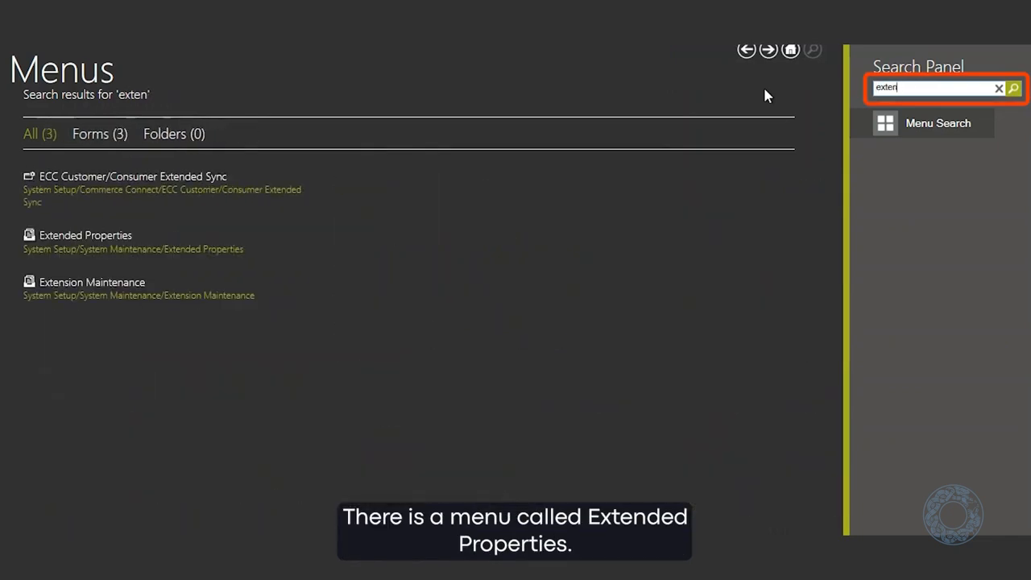
click(86, 235)
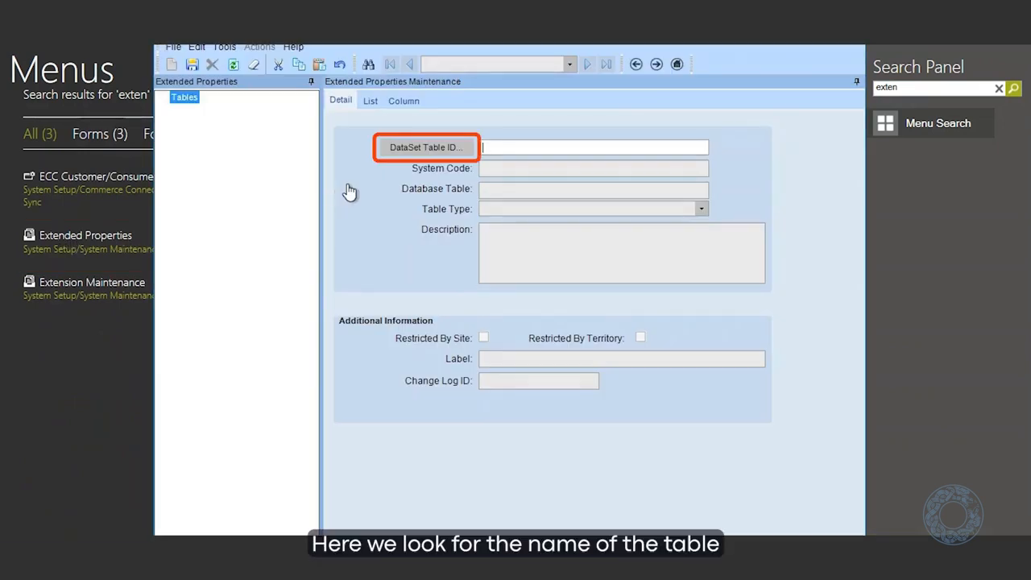
Step: Search tables starting at 'customer' and load the Customer table
click(426, 147)
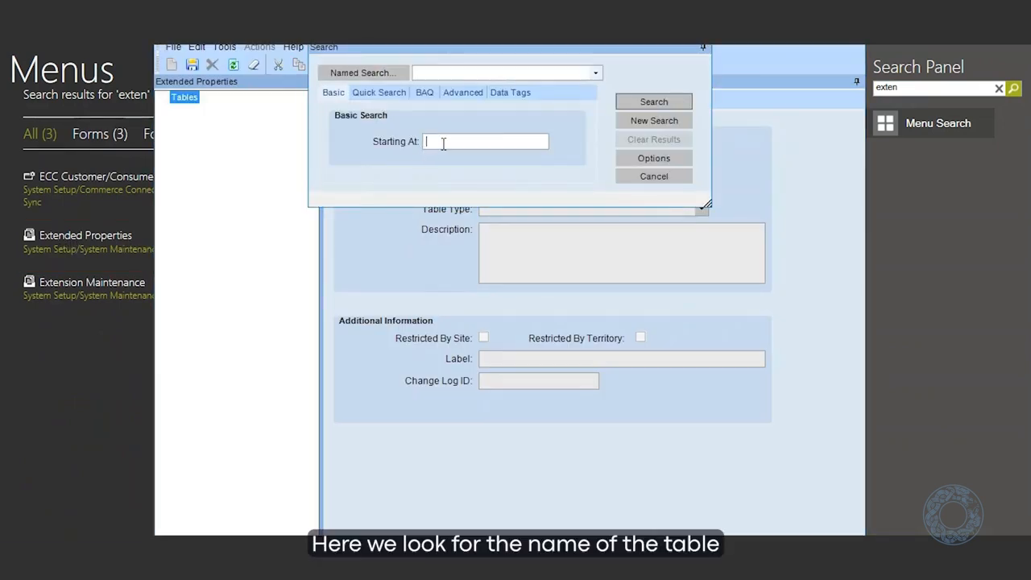
text(cuso)
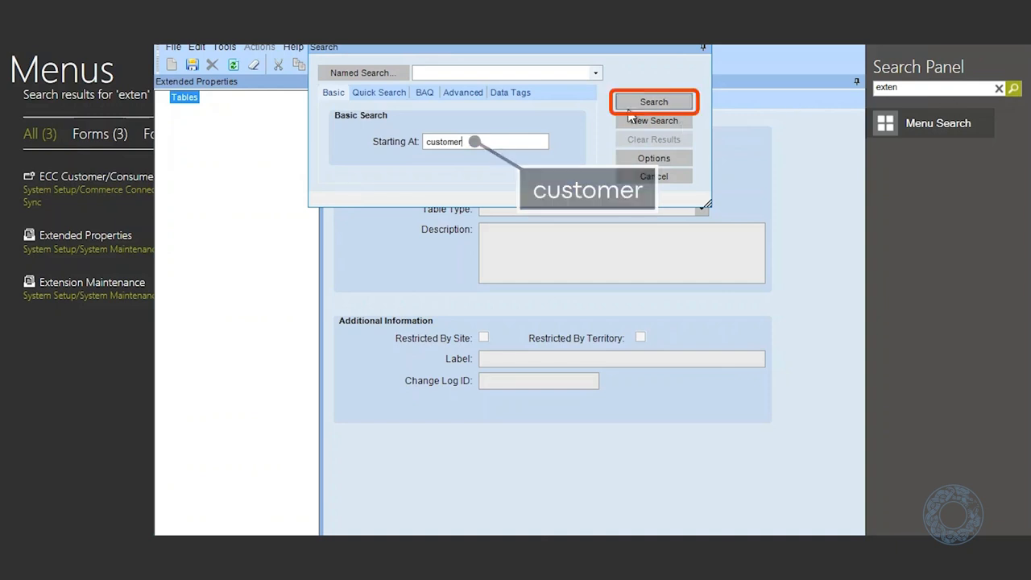
click(654, 101)
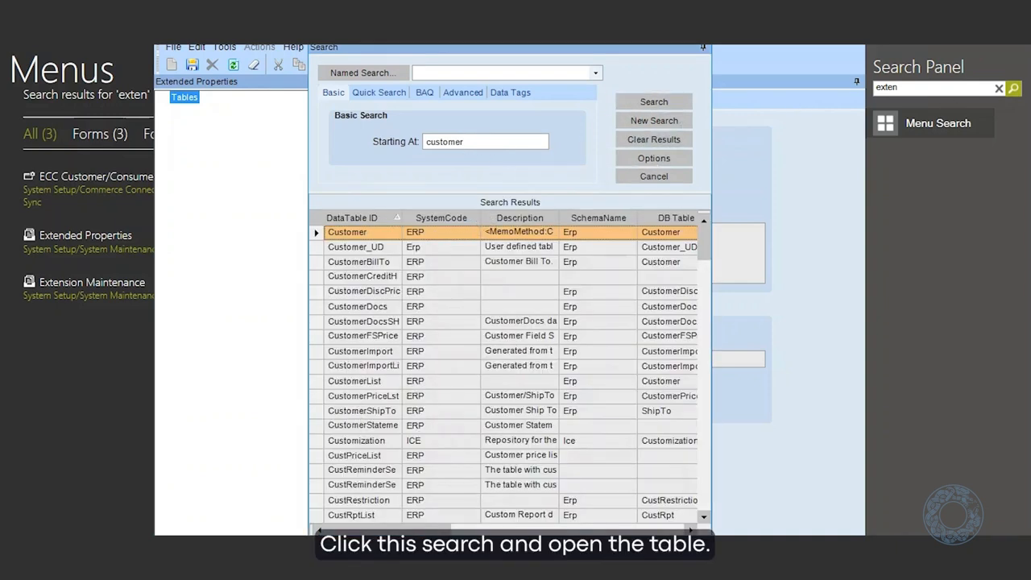
double_click(348, 232)
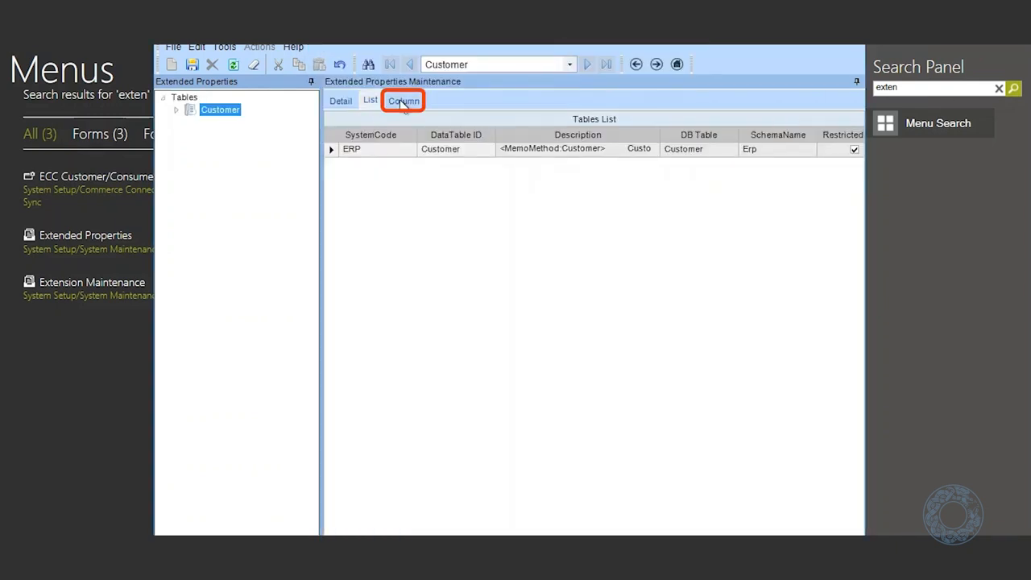
Step: Display the Field List of all Customer table columns
click(402, 100)
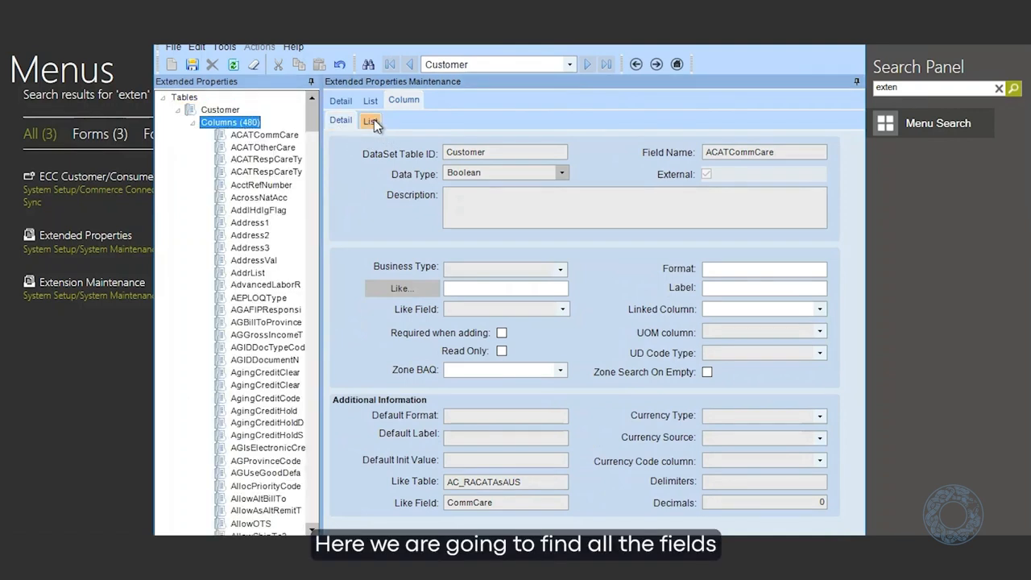
click(371, 120)
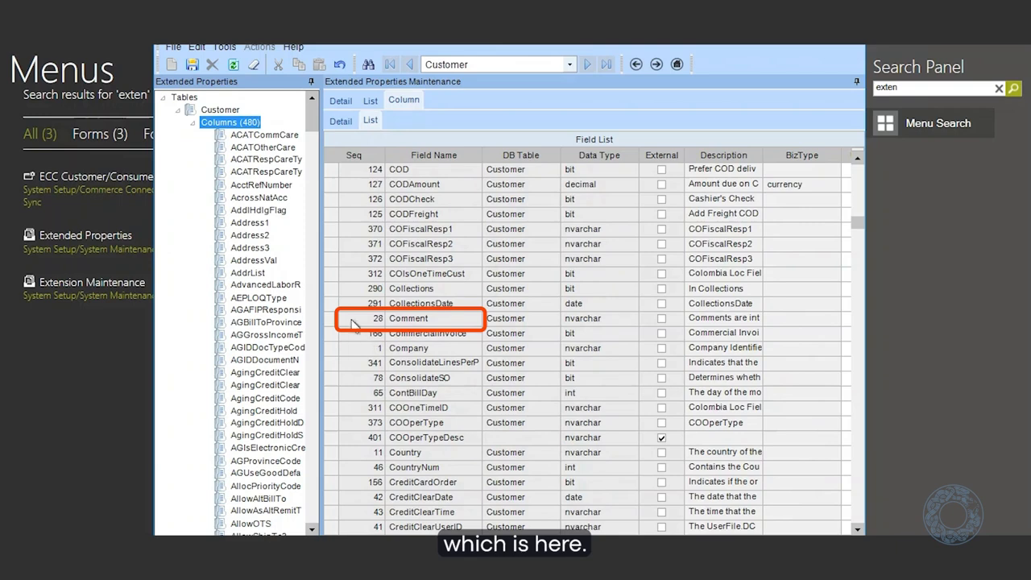
Step: Select the Comment field and view its detail: String type, format x(1000)
click(407, 319)
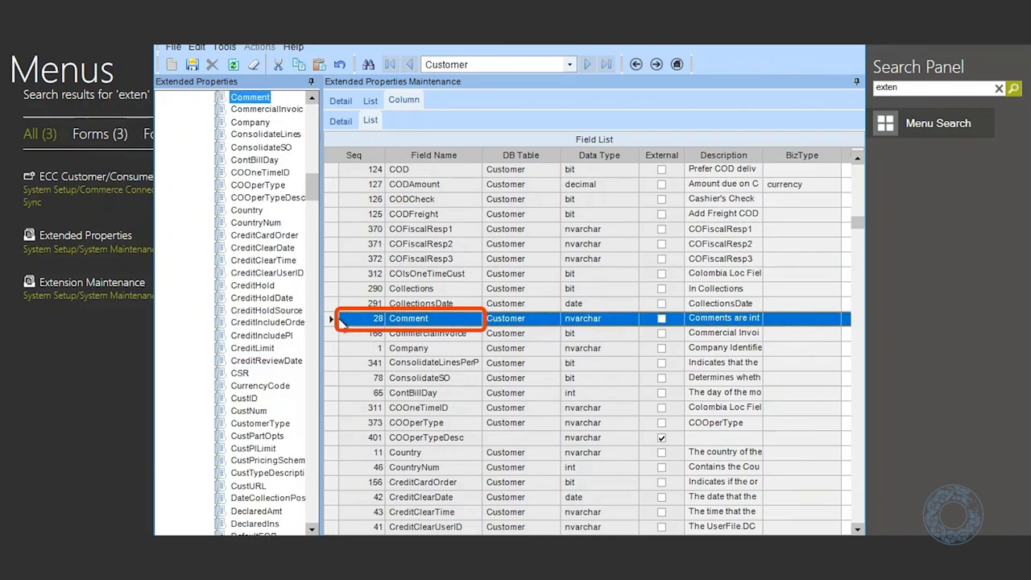
click(340, 120)
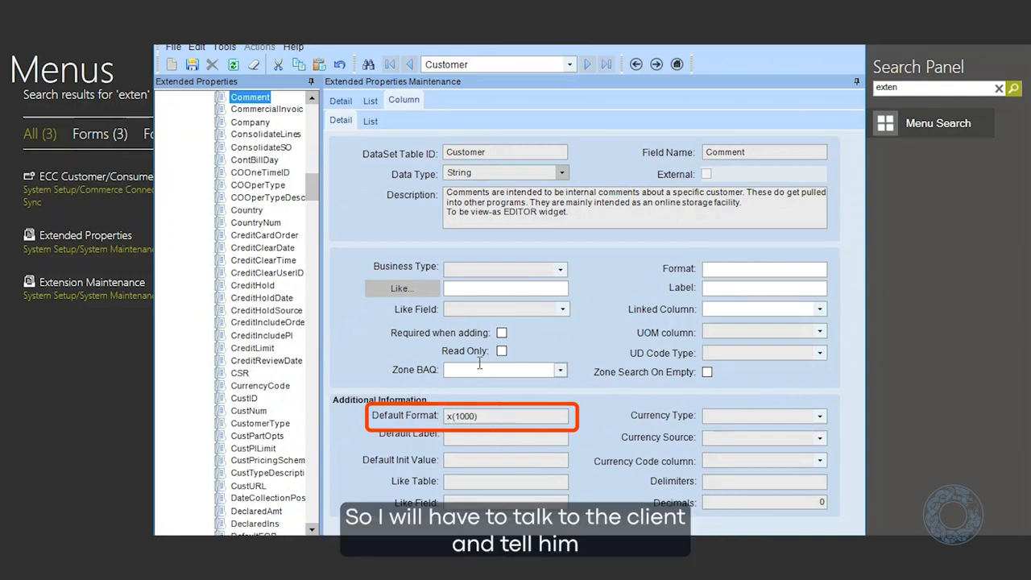
mouse_move(480, 367)
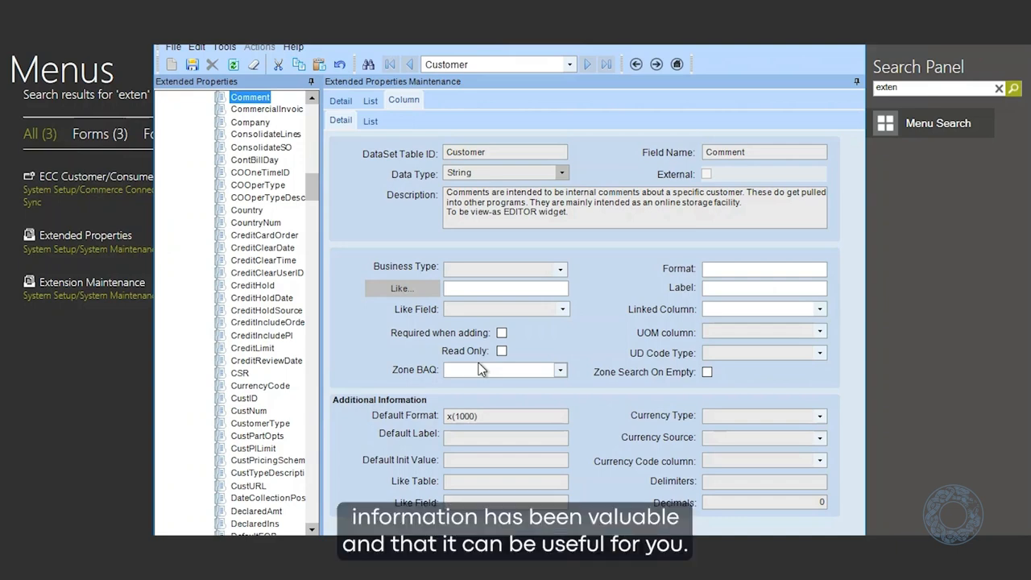
mouse_move(474, 325)
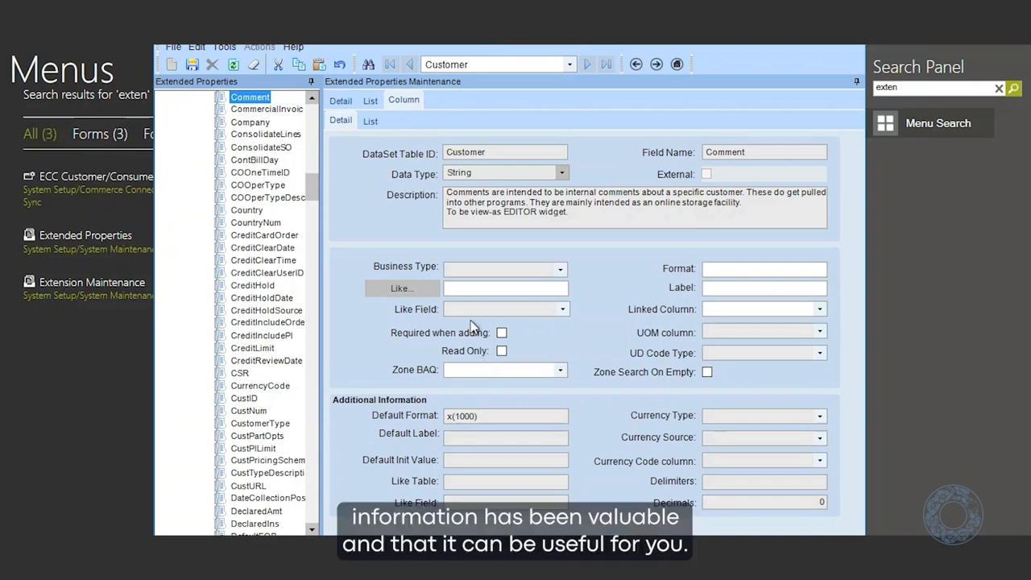